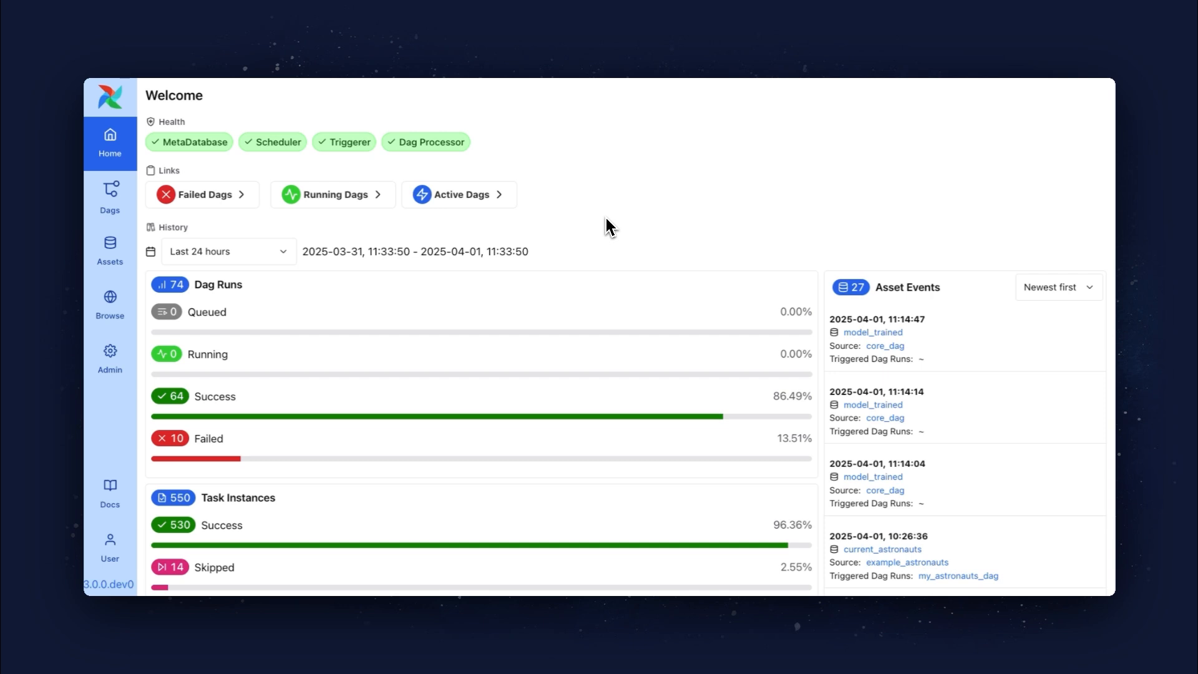
Step: Zoom the browser in on the Airflow home page before heading to the Dags list
key("ctrl+plus")
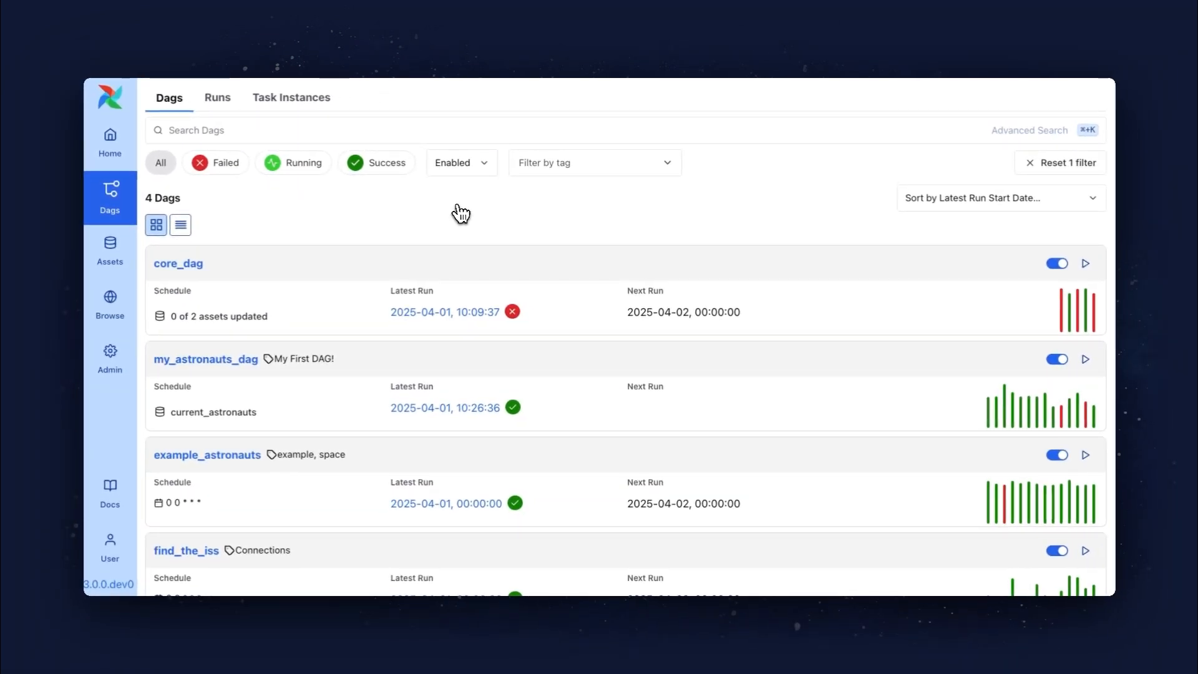
Step: Glance at the Runs list, then search the Dags for 'core' and open core_dag
left_click(217, 97)
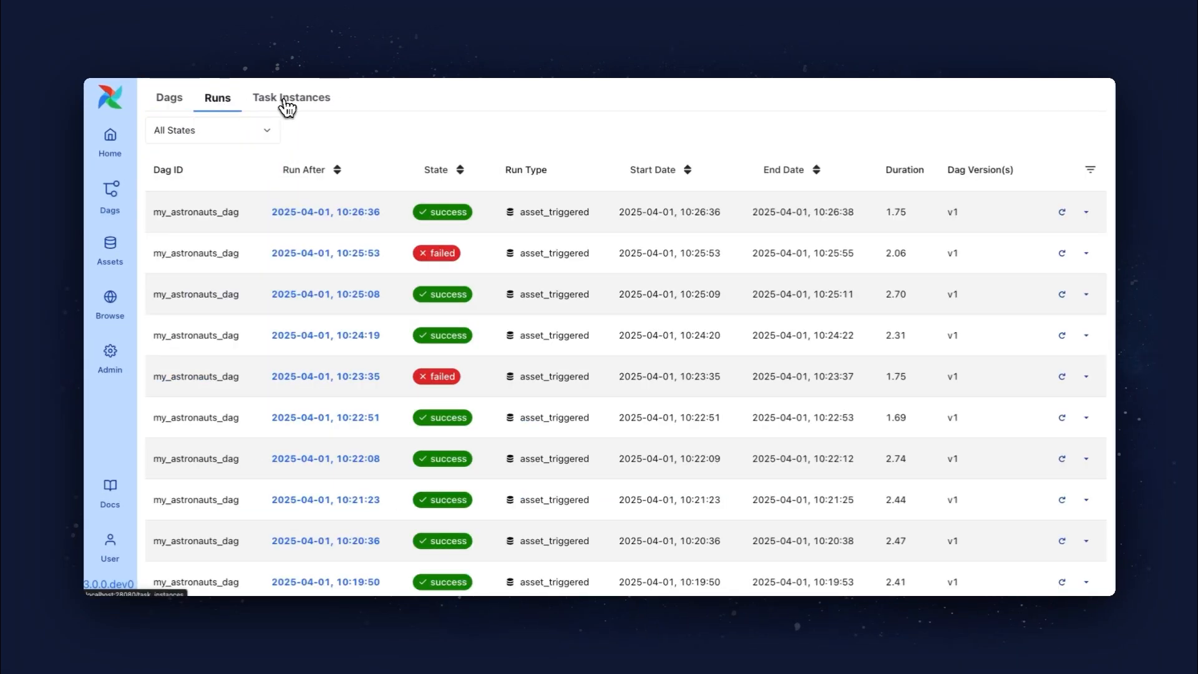
left_click(168, 97)
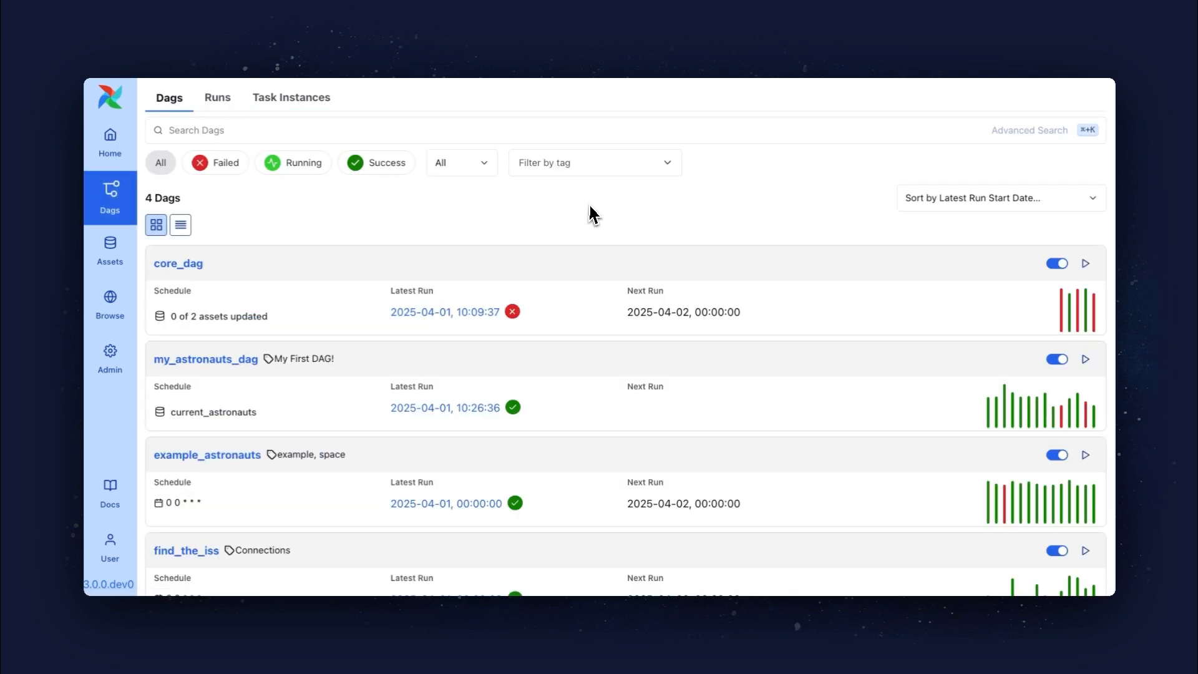
type("core")
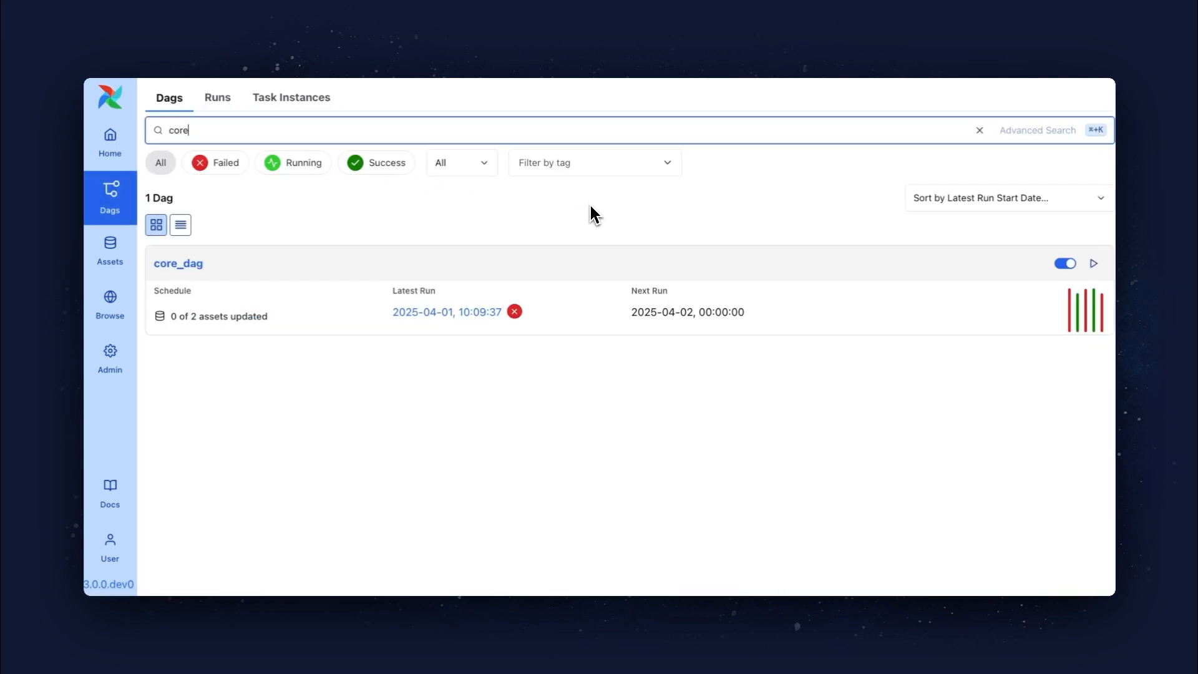
mouse_move(458, 244)
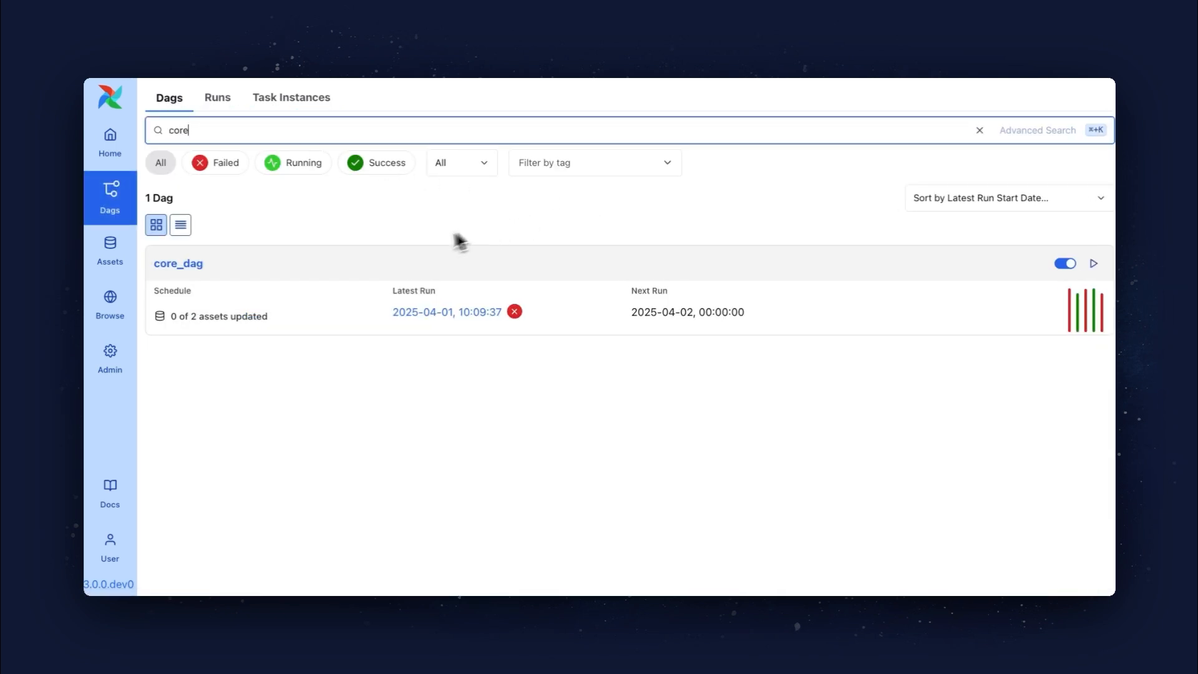
mouse_move(336, 271)
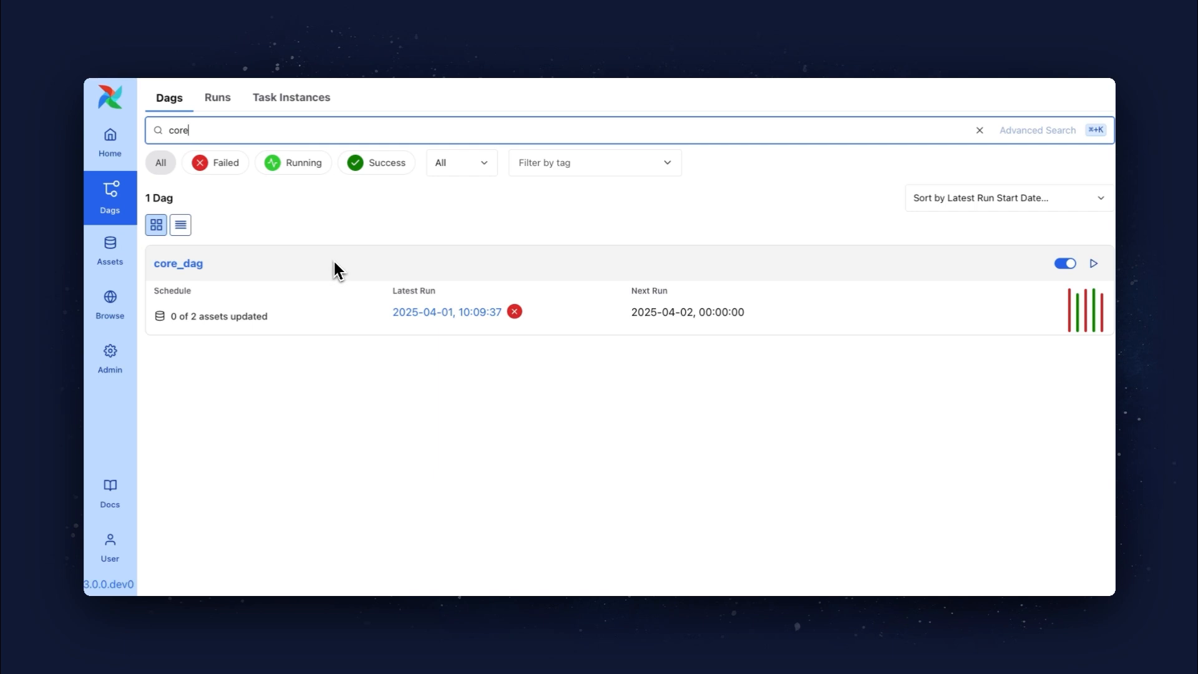
left_click(179, 263)
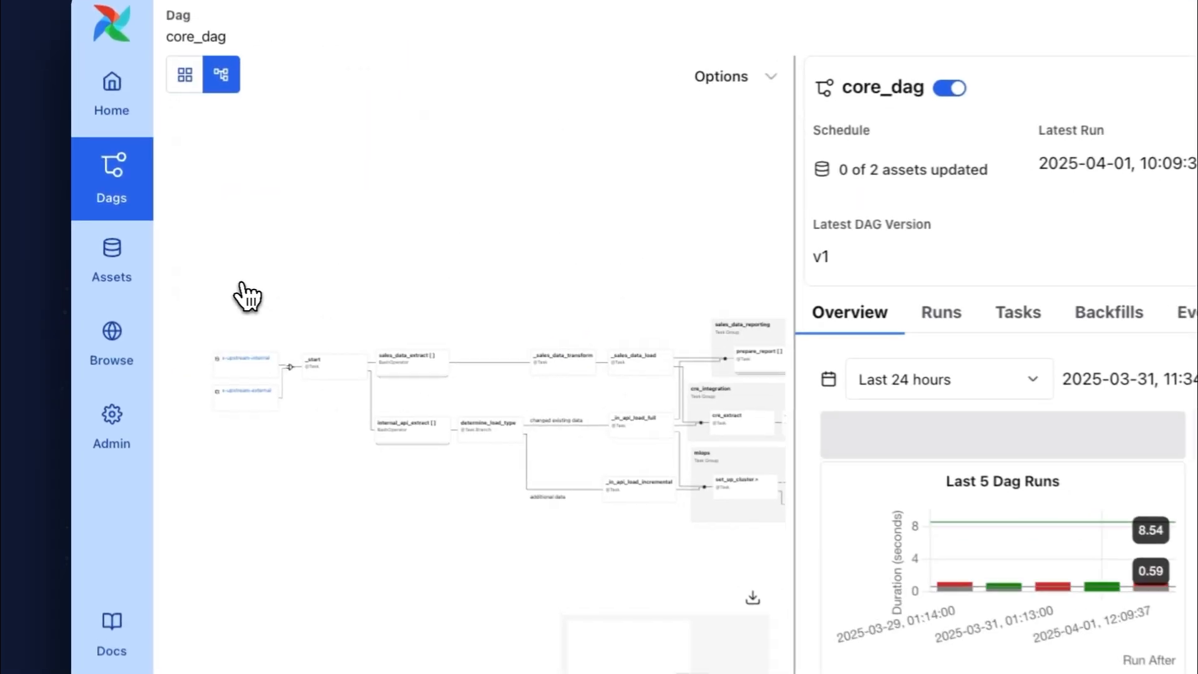
Step: Scroll down the core_dag page toward the failed 2025-04-01, 10:09:37 latest run
scroll("down", 3)
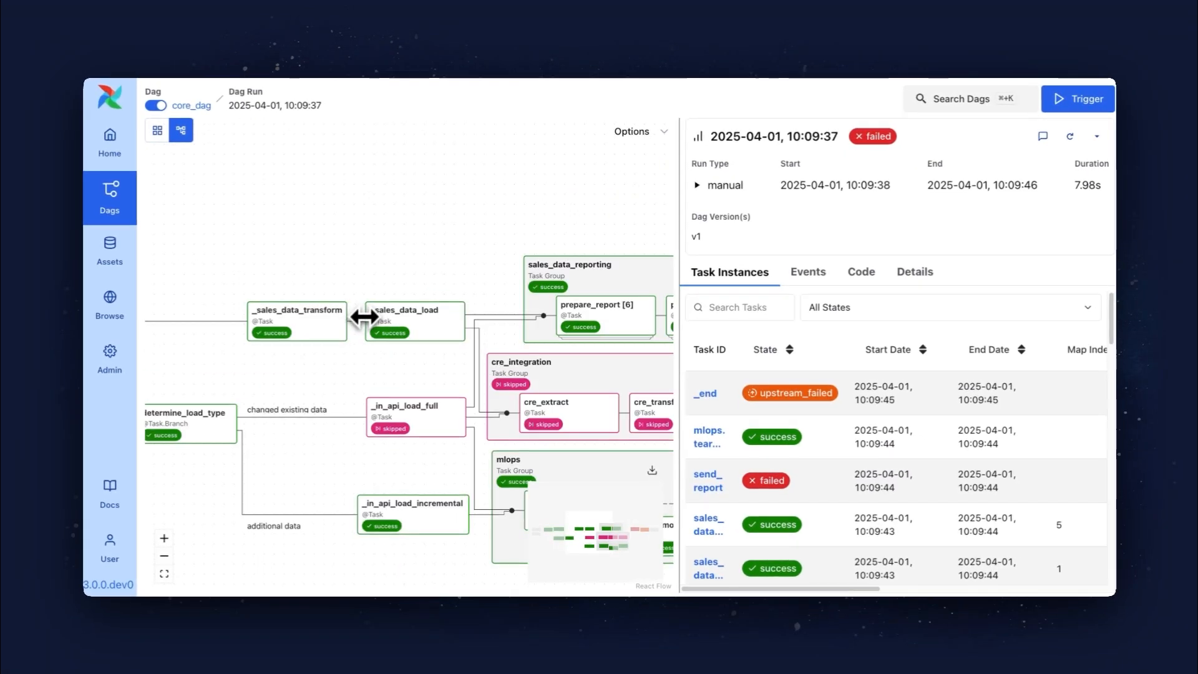
Step: View _sales_data_transform, switch to Grid view and show the _sales_data_load task logs
left_click(296, 319)
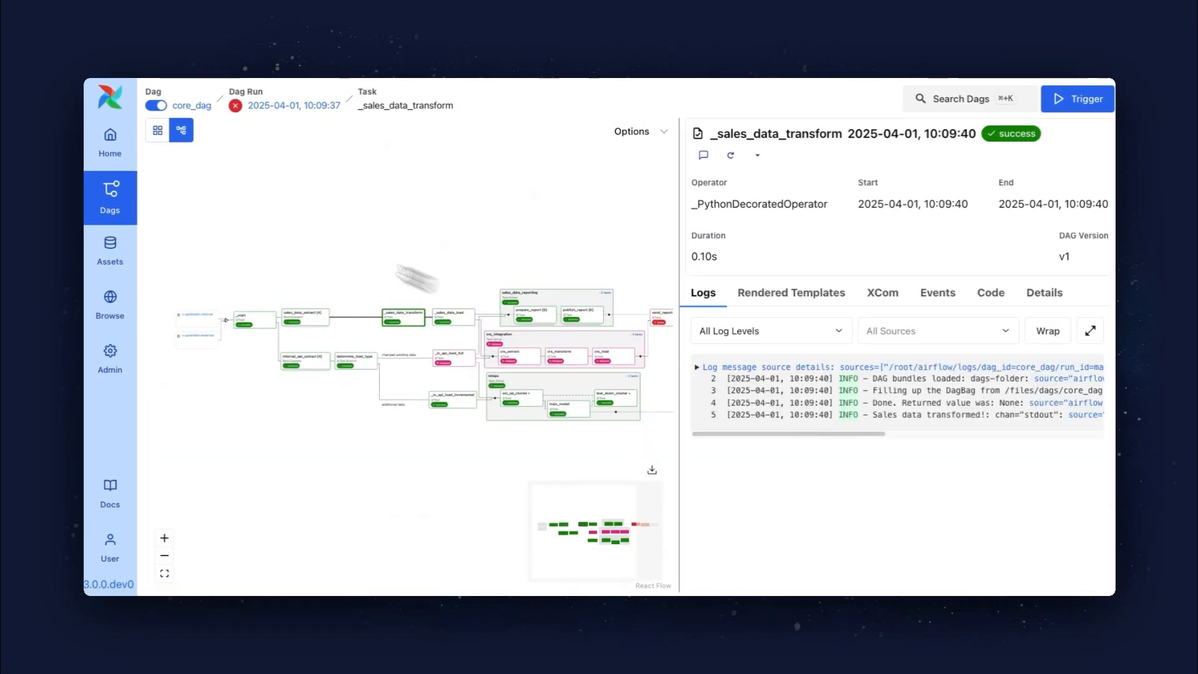
left_click(157, 130)
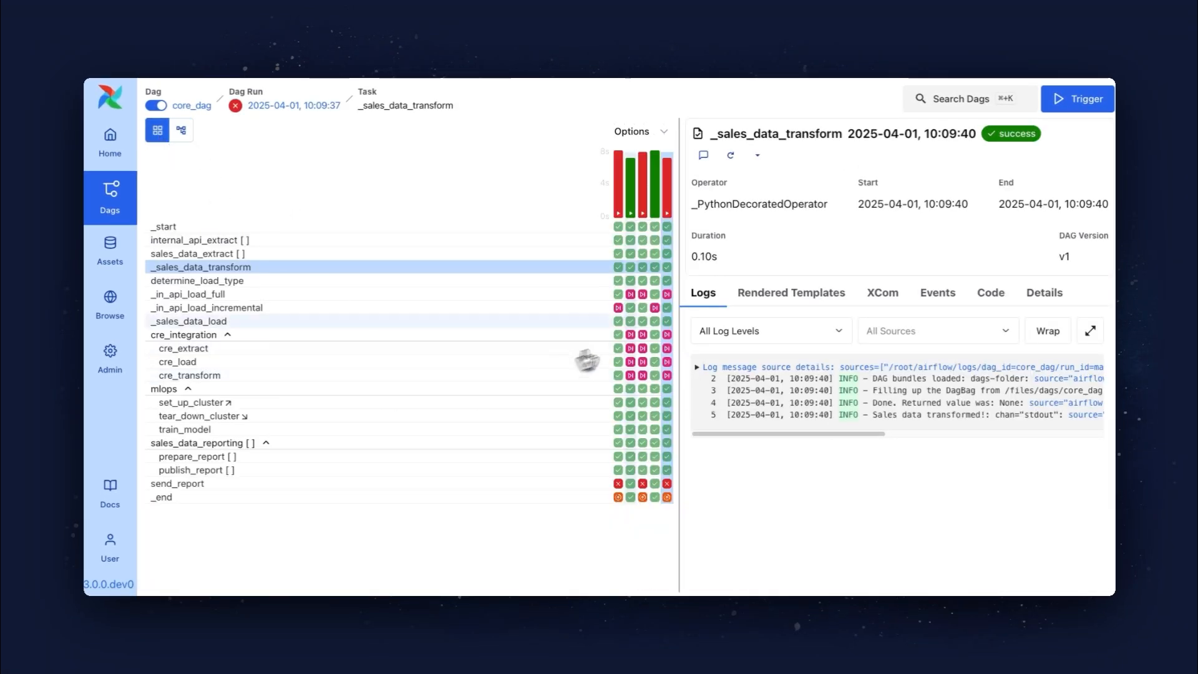
left_click(190, 320)
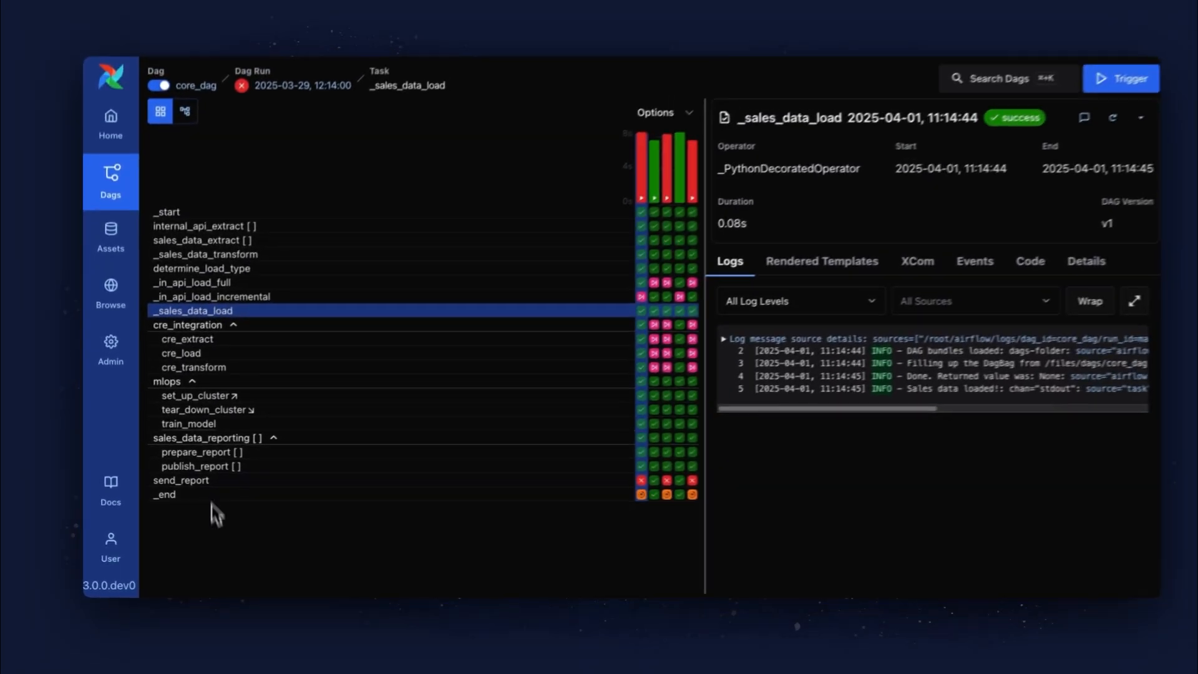
Step: Switch the run back to Graph view beside the _sales_data_load logs
left_click(182, 111)
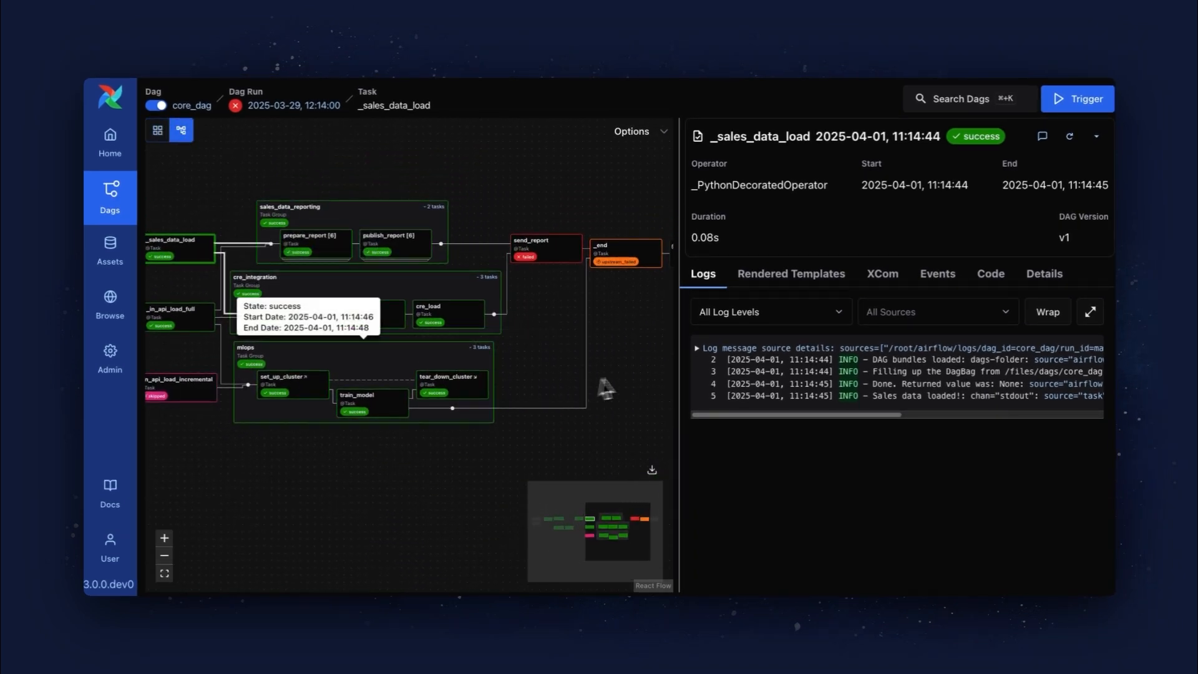
mouse_move(638, 377)
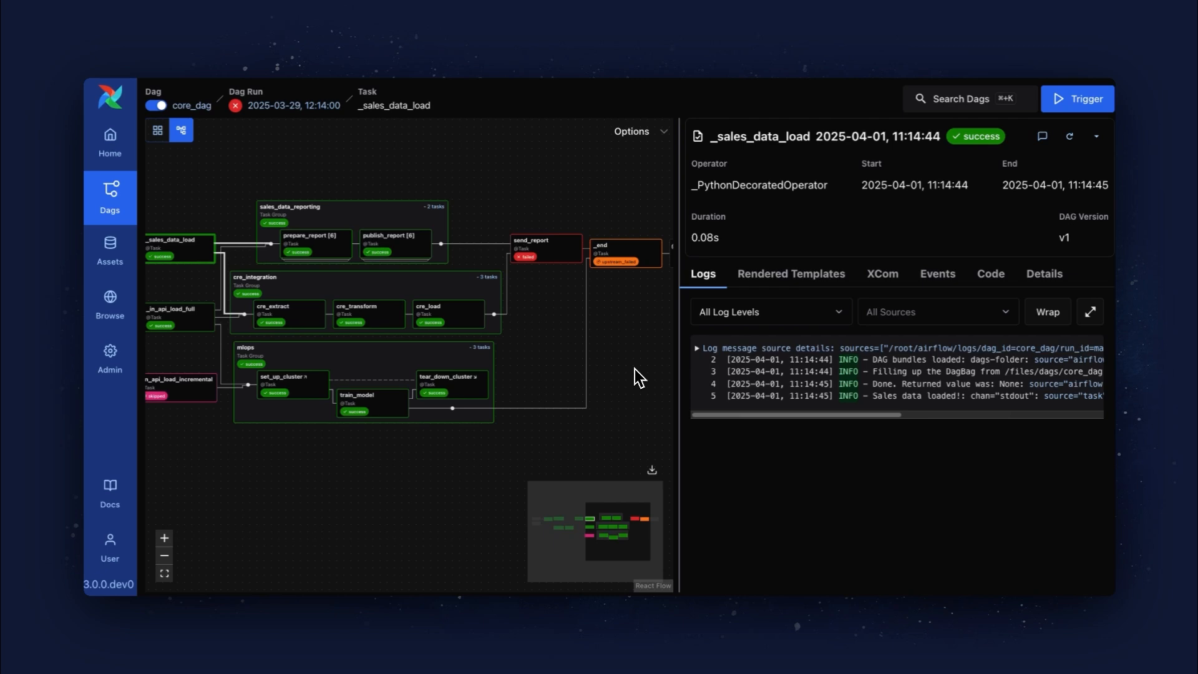